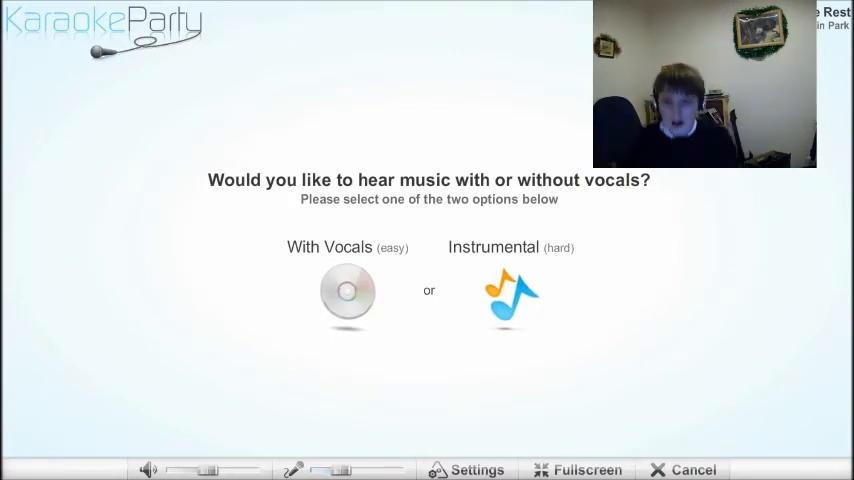
- Pick the Instrumental (hard) no-vocals track and start singing with recording off
{"action": "left_click", "coordinate": [510, 295]}
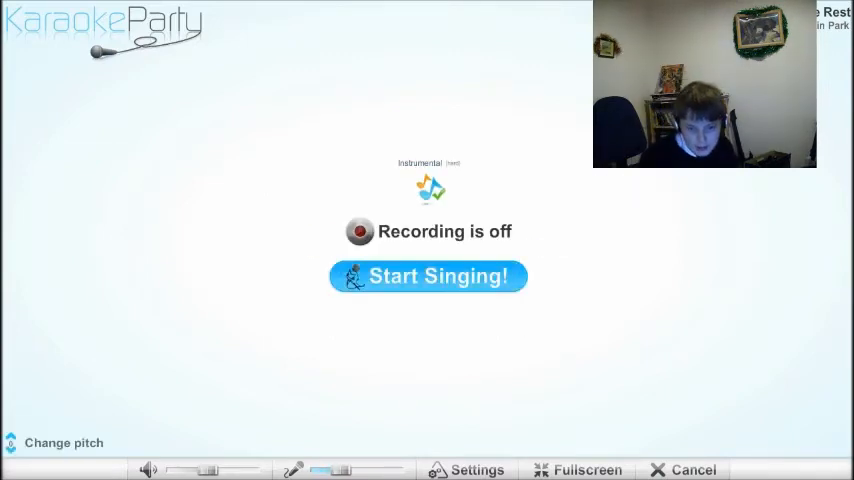
{"action": "left_click", "coordinate": [428, 276]}
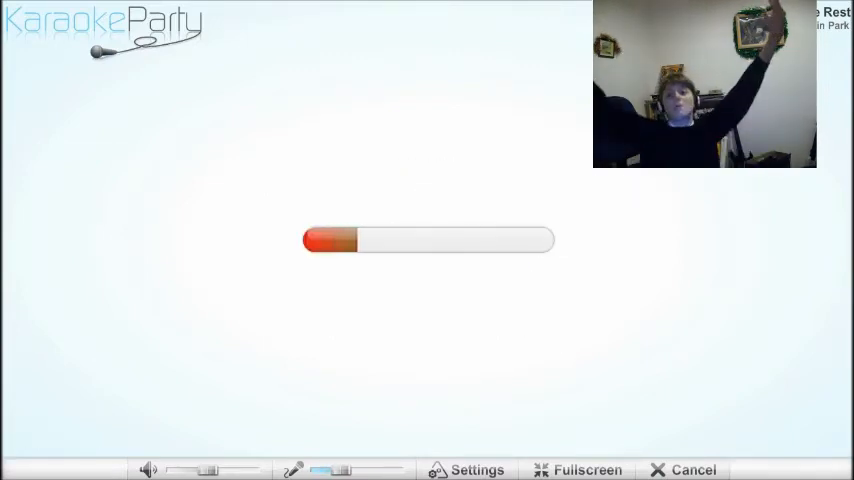